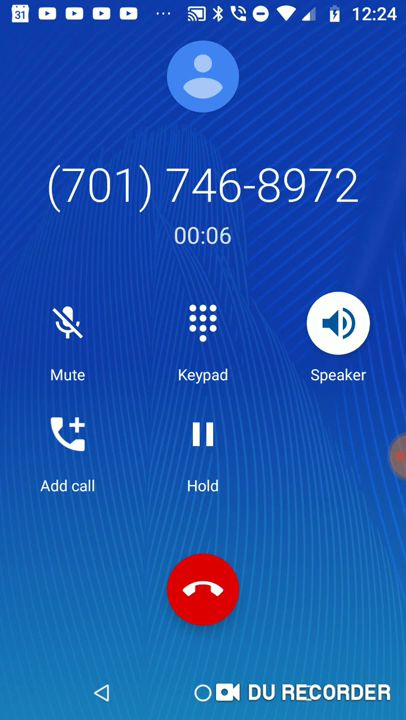
pyautogui.click(203, 589)
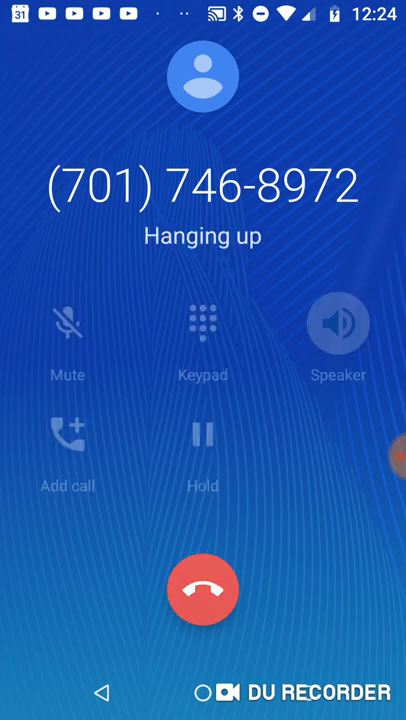
pyautogui.click(203, 589)
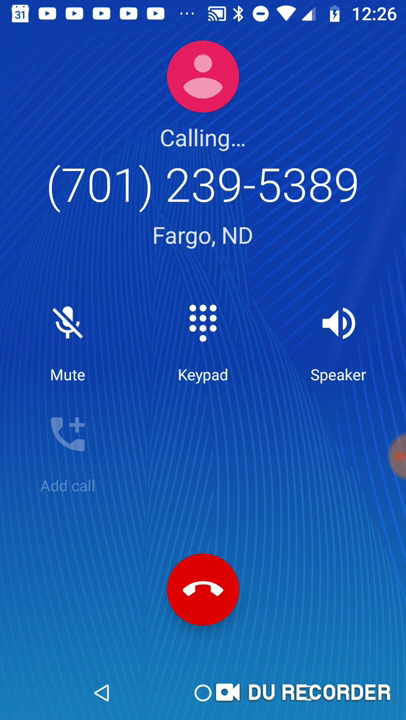
pyautogui.click(338, 323)
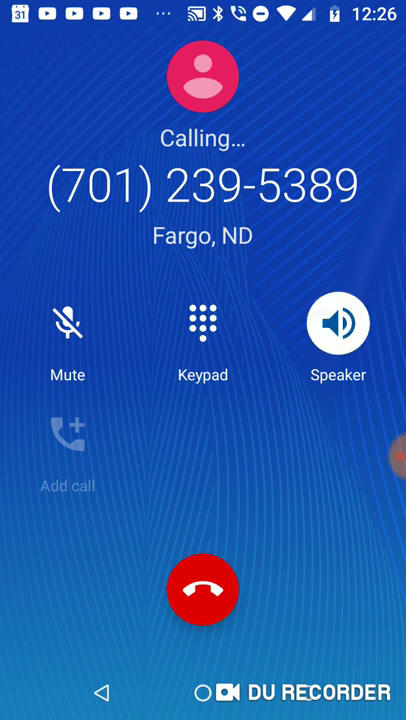